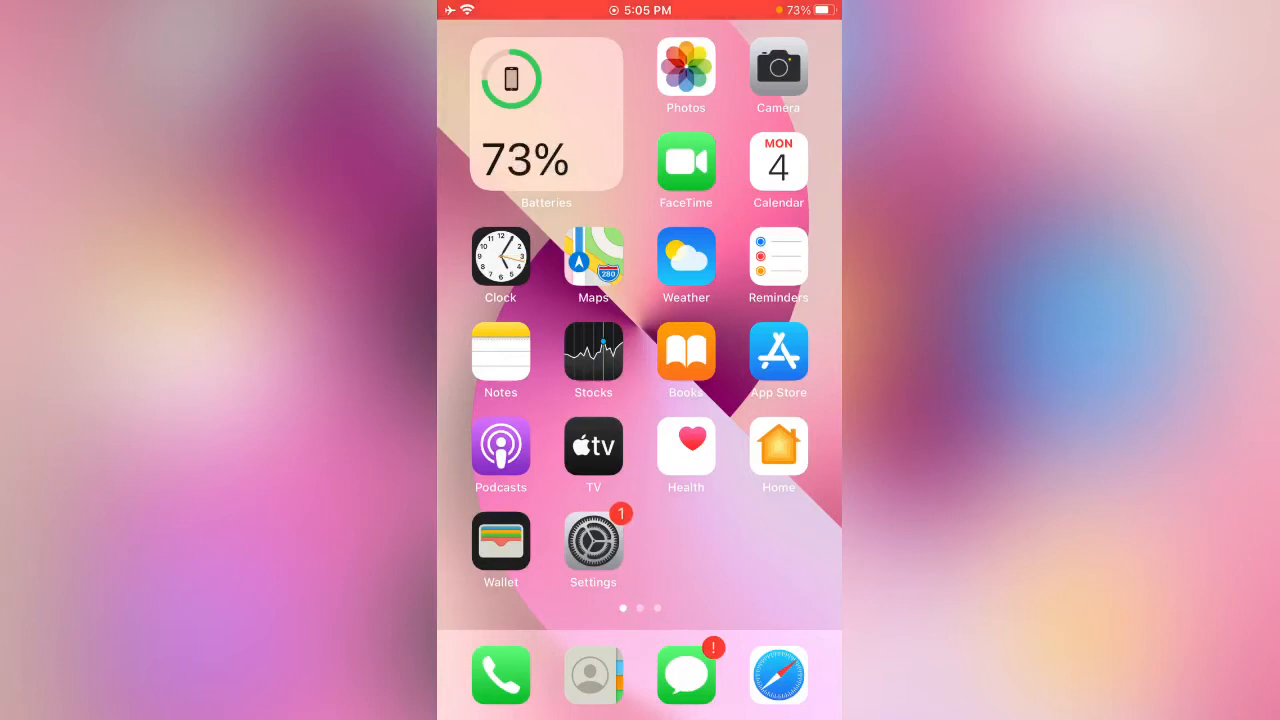
Step: Launch the App Store from the home screen and let the Apple Arcade offer load
{"action": "left_click", "coordinate": [778, 355]}
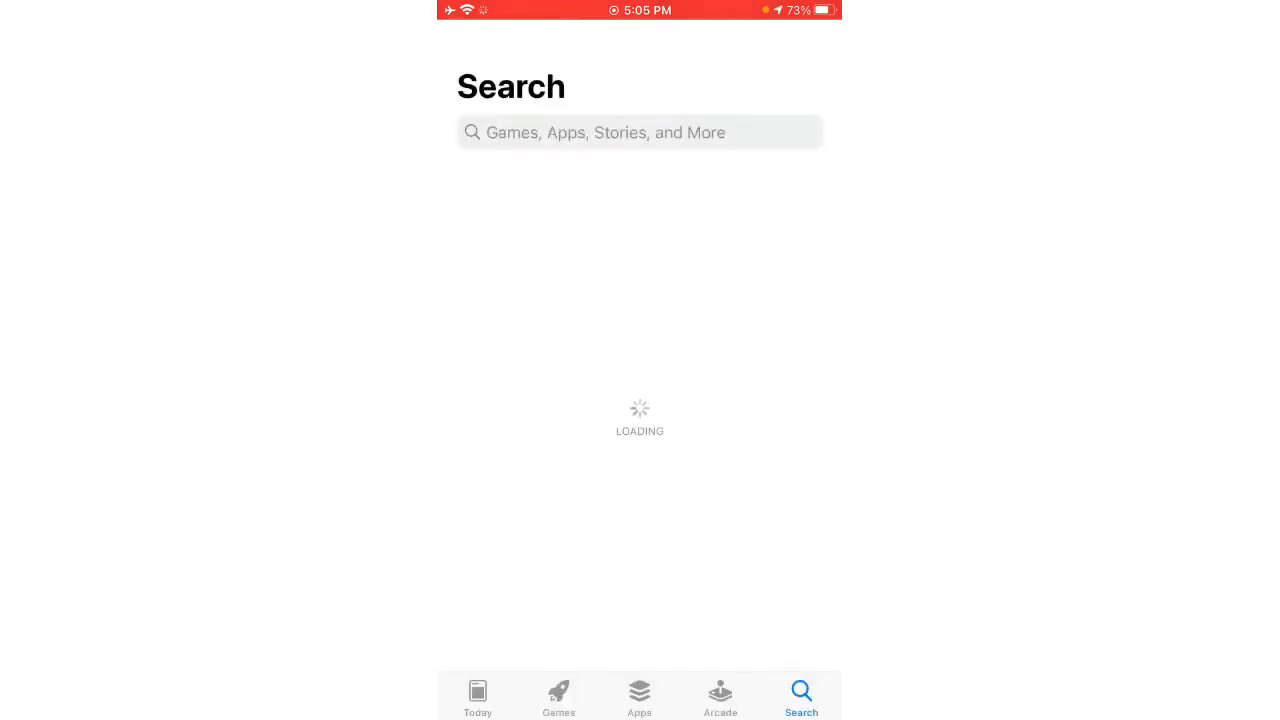
{"action": "left_click", "coordinate": [477, 697]}
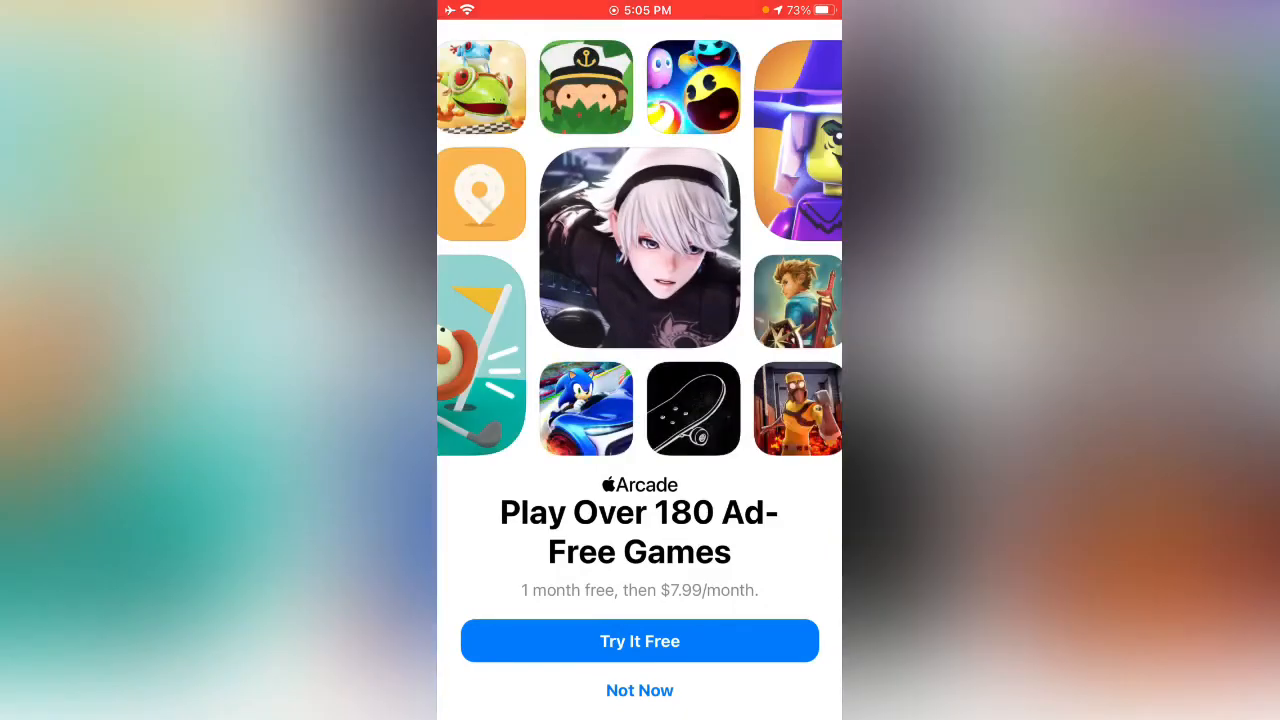
Step: Dismiss the Arcade offer, attempt to get Pokémon UNITE, and cancel the 'Account Not In This Store' alert
{"action": "left_click", "coordinate": [639, 690]}
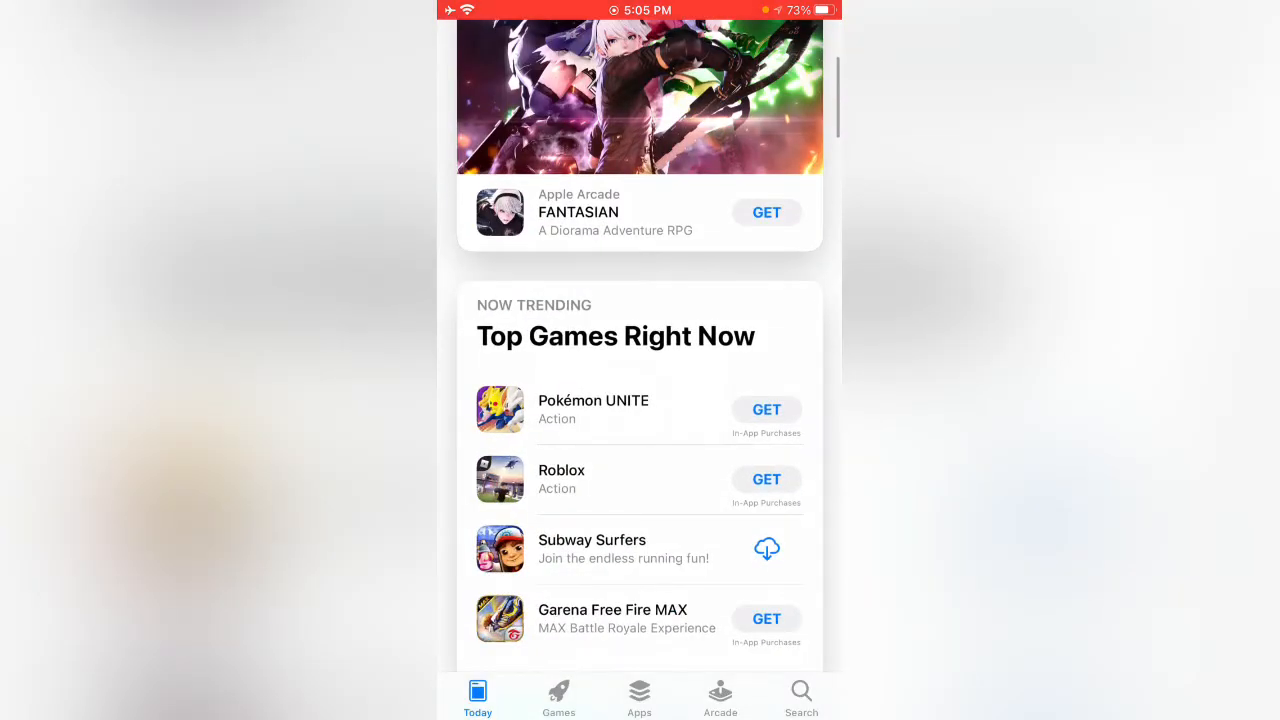
{"action": "left_click", "coordinate": [766, 409]}
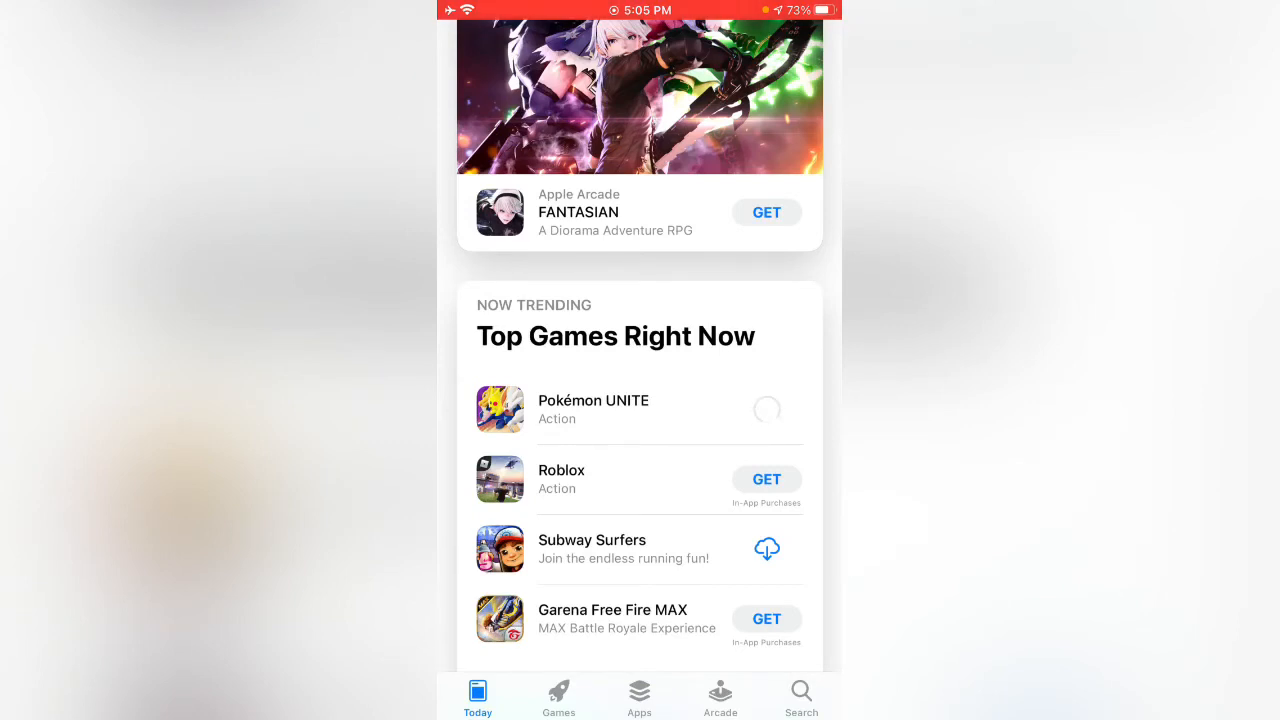
{"action": "left_click", "coordinate": [593, 409]}
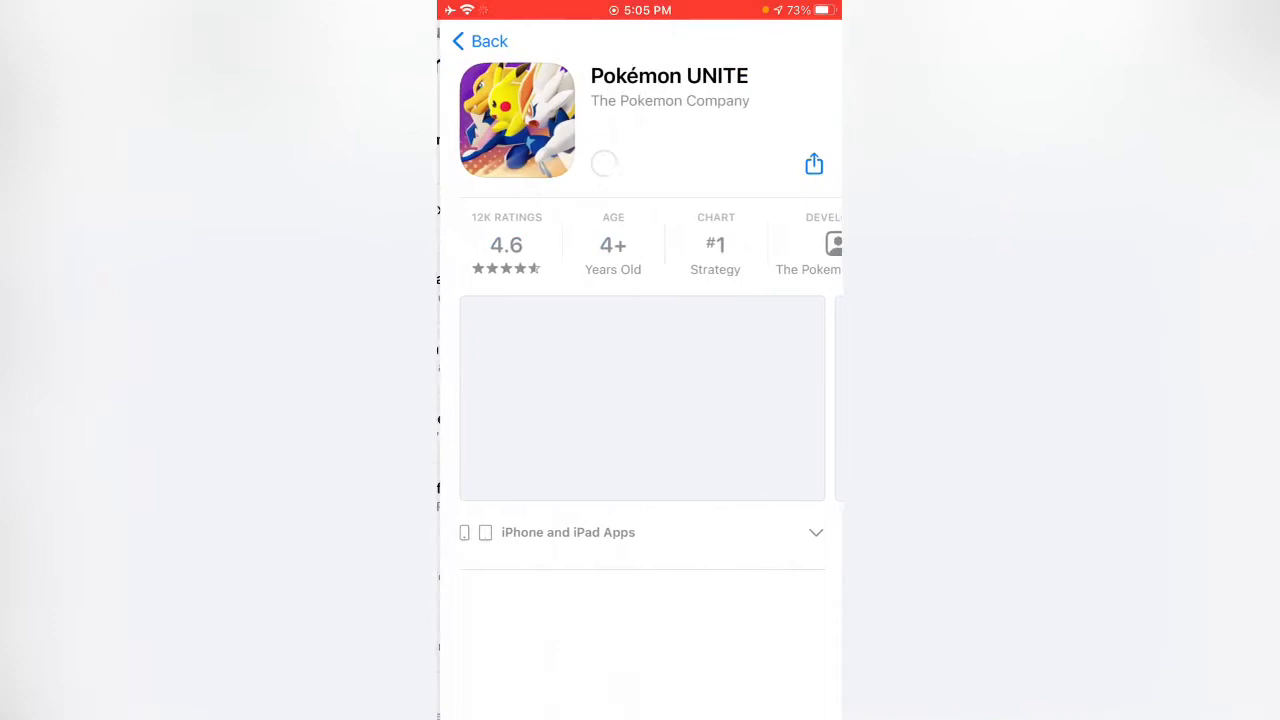
{"action": "scroll", "scroll_direction": "down", "scroll_amount": 3}
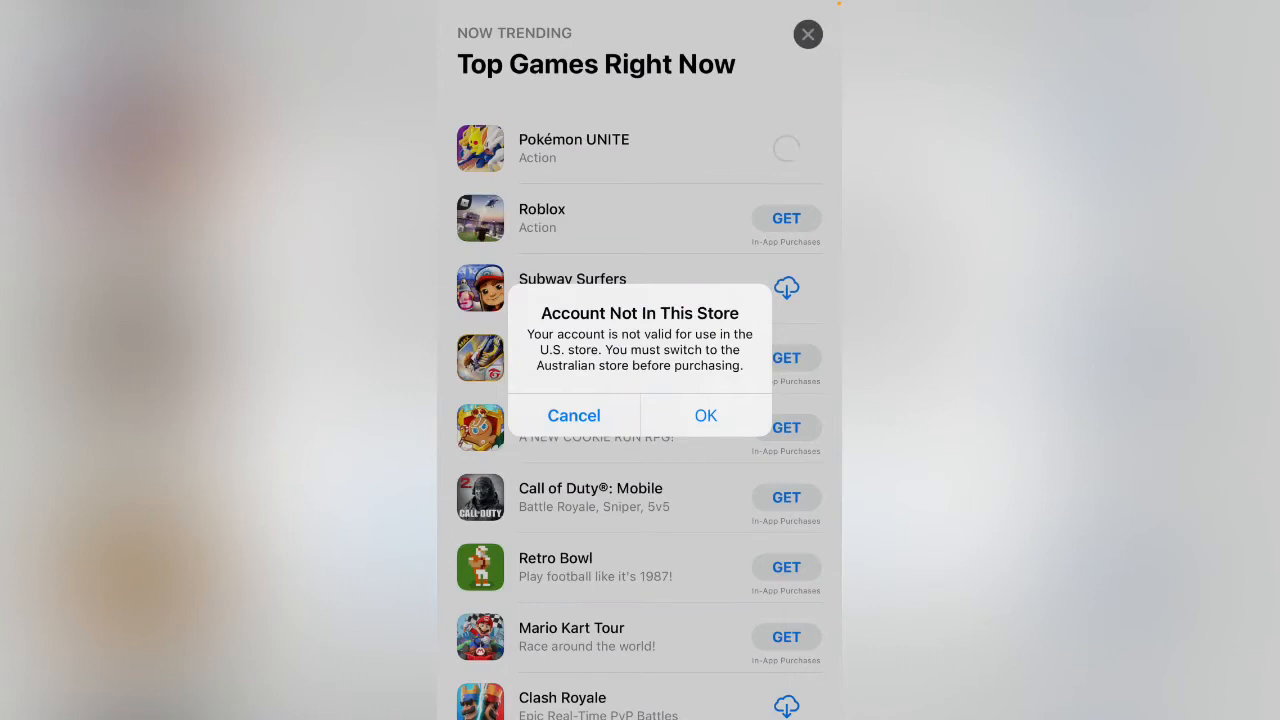
{"action": "left_click", "coordinate": [705, 415]}
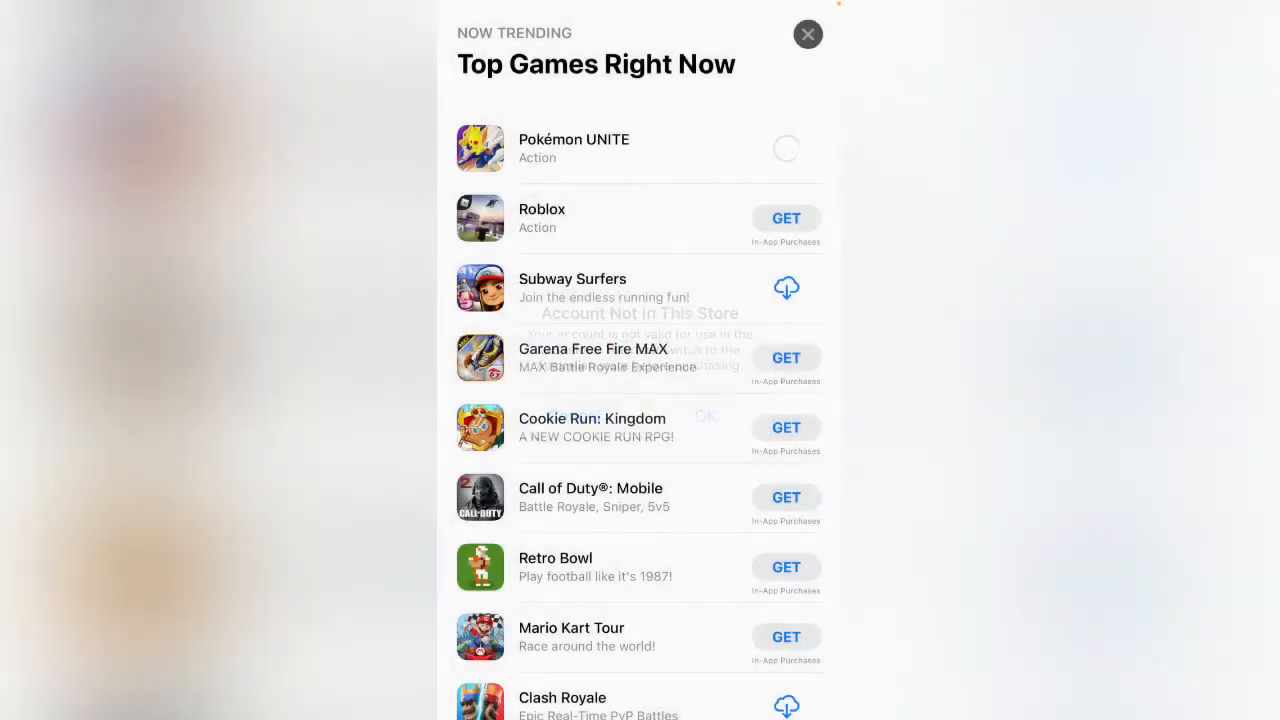
{"action": "left_click", "coordinate": [808, 34]}
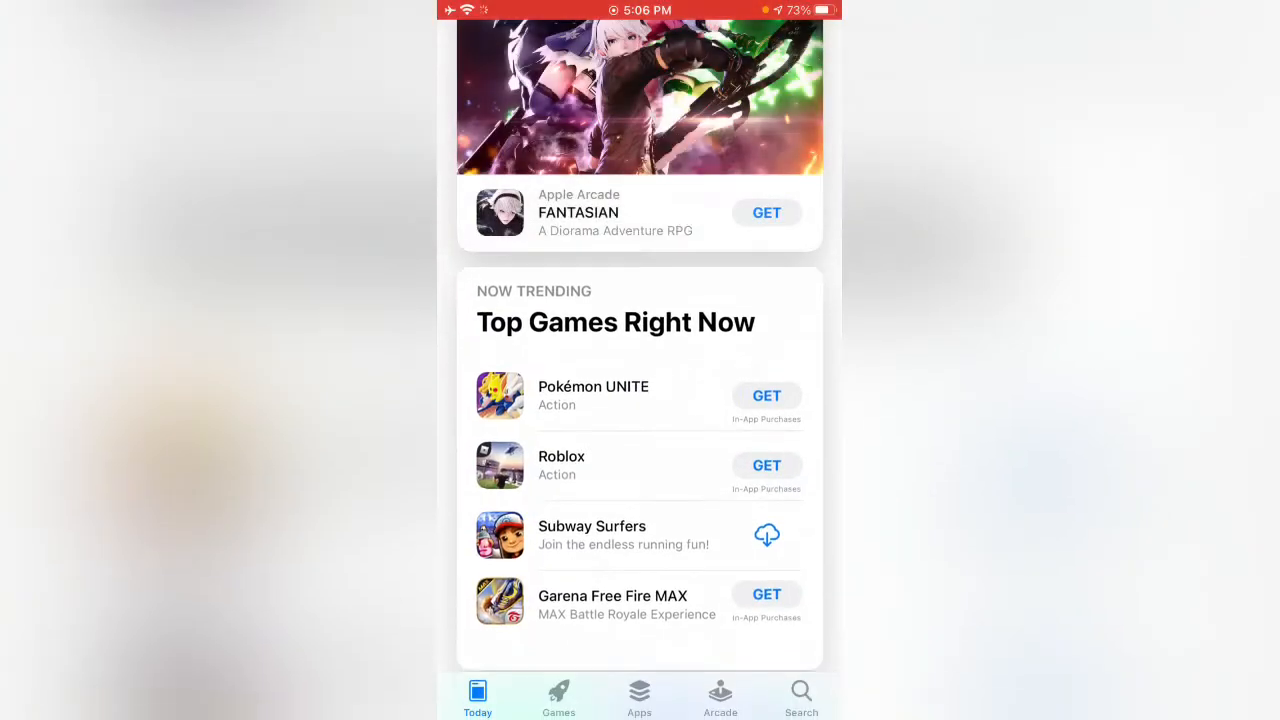
Step: Reach the Apple ID account settings from the profile icon, showing Country/Region
{"action": "scroll", "scroll_direction": "down", "scroll_amount": 3}
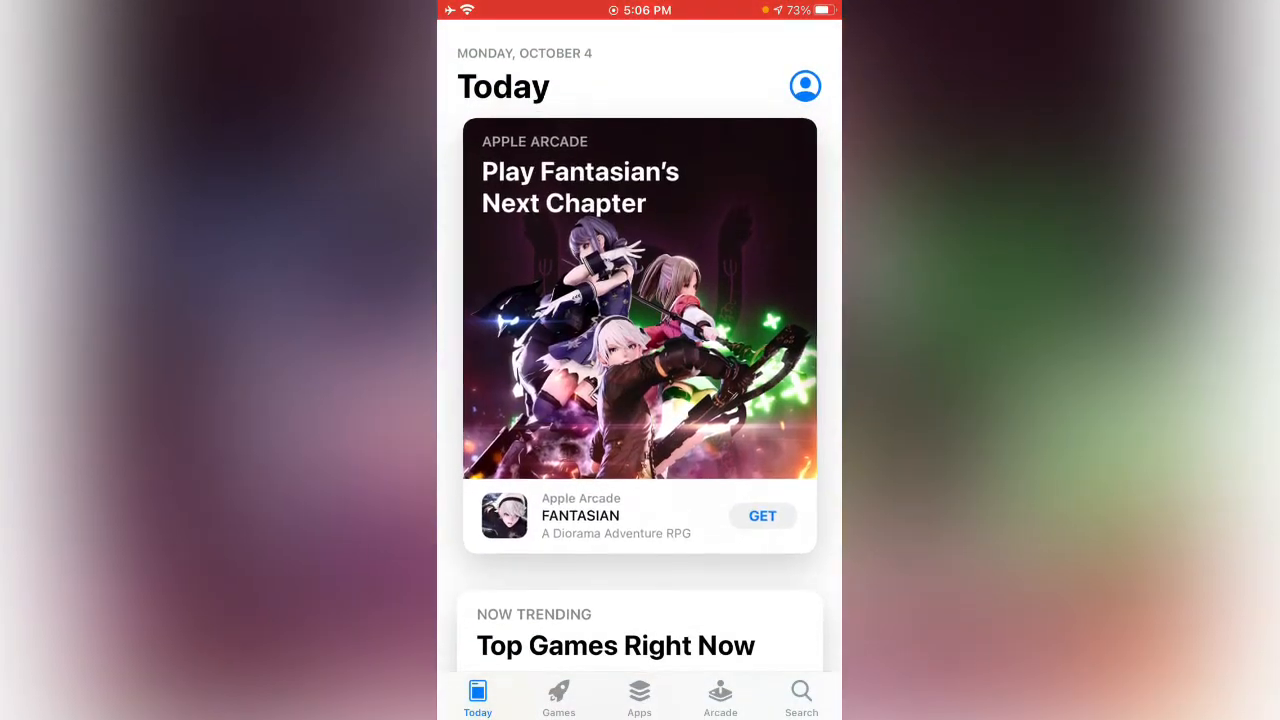
{"action": "left_click", "coordinate": [805, 86]}
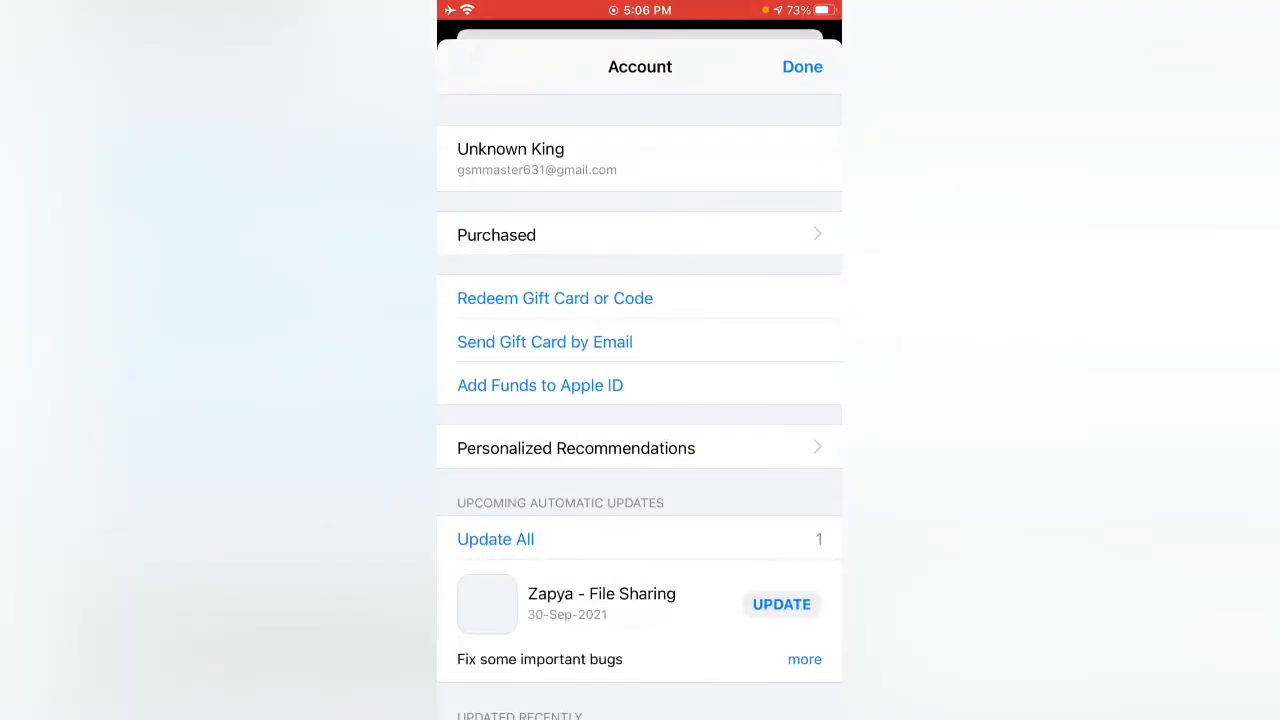
{"action": "left_click", "coordinate": [801, 67]}
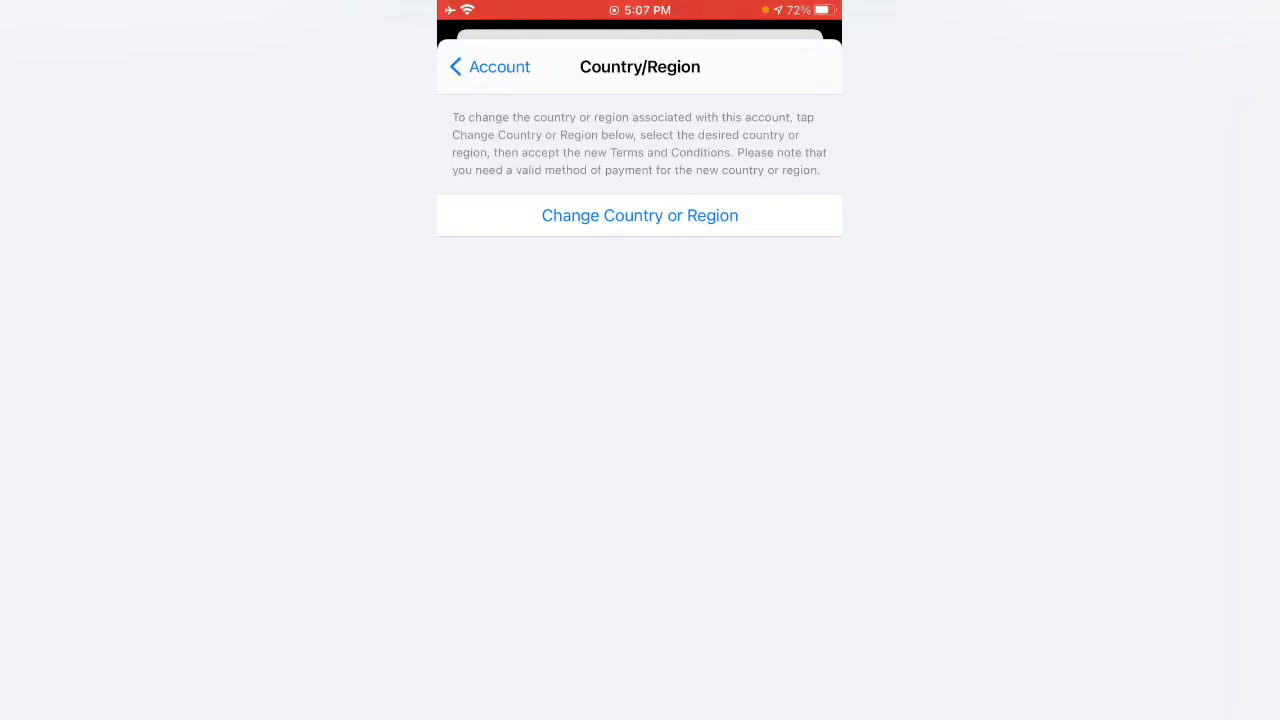
Step: Choose Australia as the new store region and review its Apple Media Services terms
{"action": "left_click", "coordinate": [639, 215]}
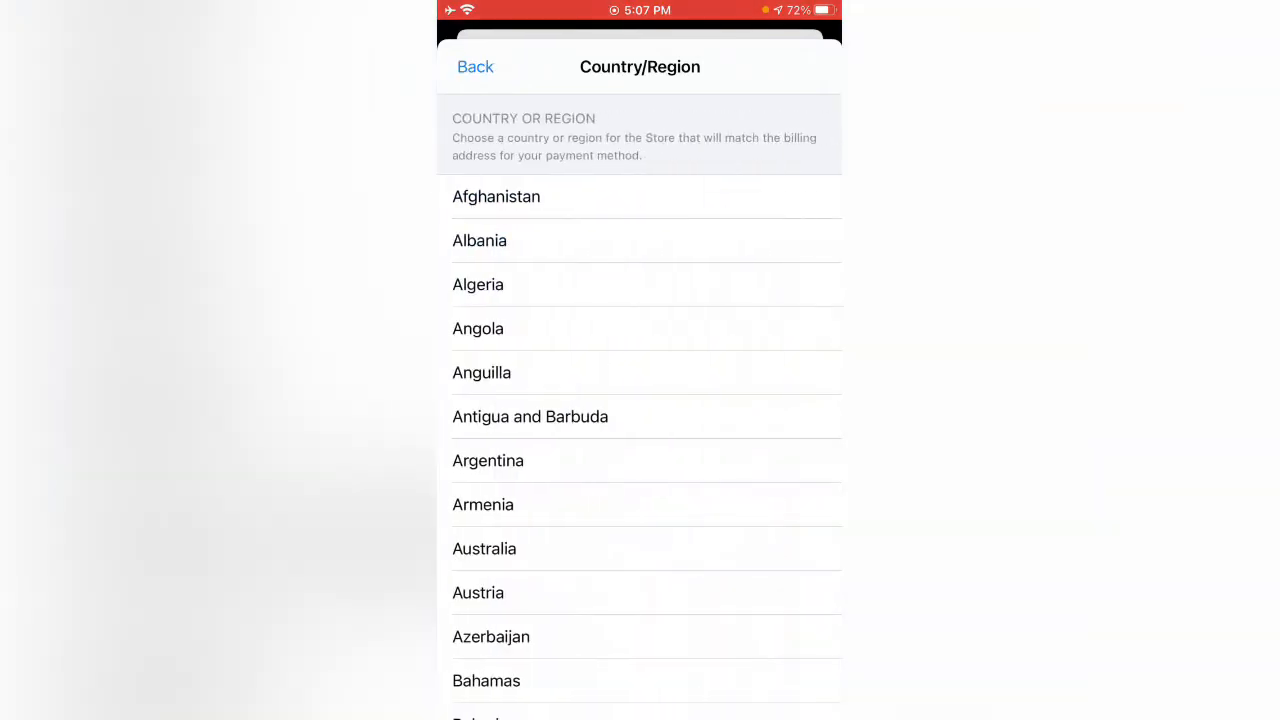
{"action": "left_click", "coordinate": [484, 548]}
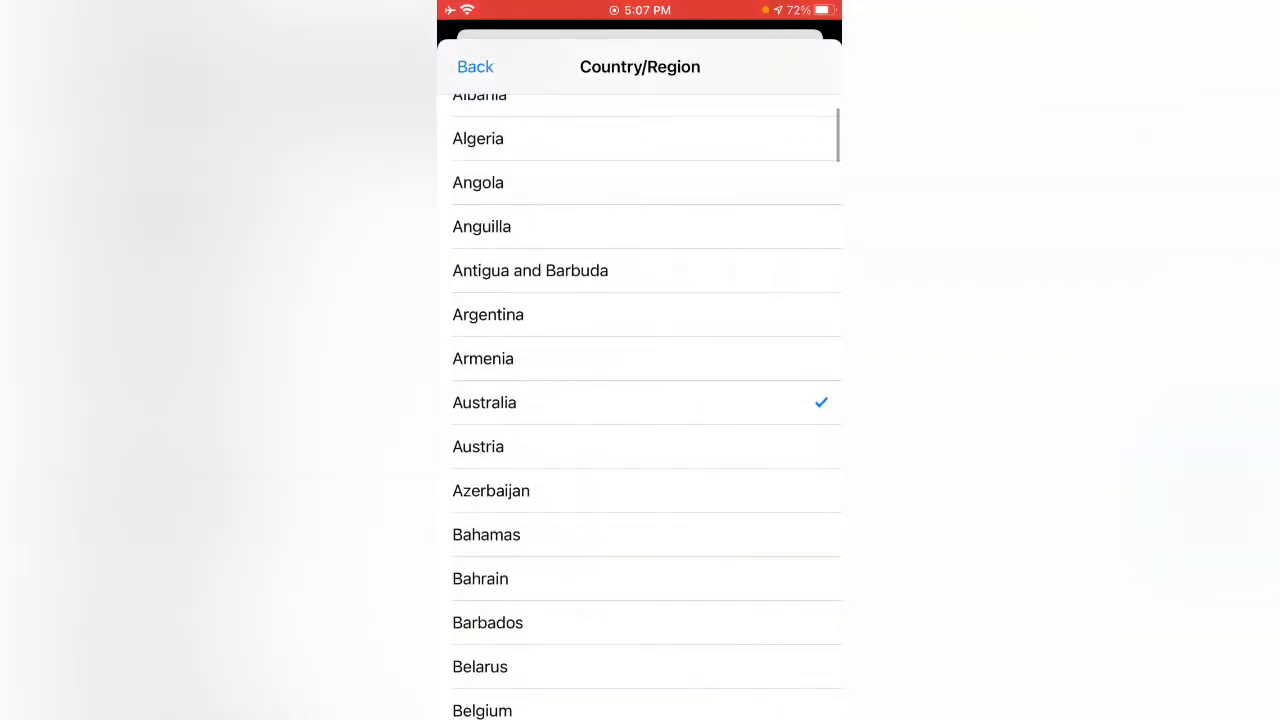
{"action": "scroll", "scroll_direction": "down", "scroll_amount": 3}
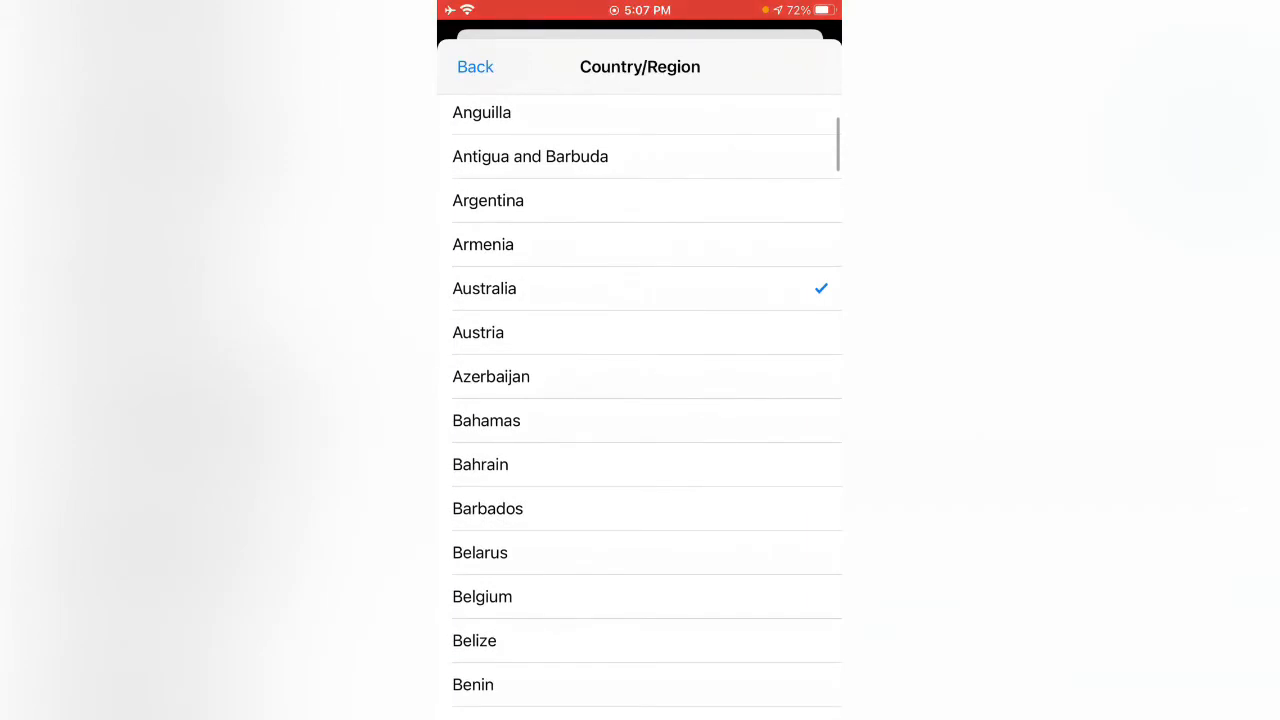
{"action": "scroll", "scroll_direction": "down", "scroll_amount": 3}
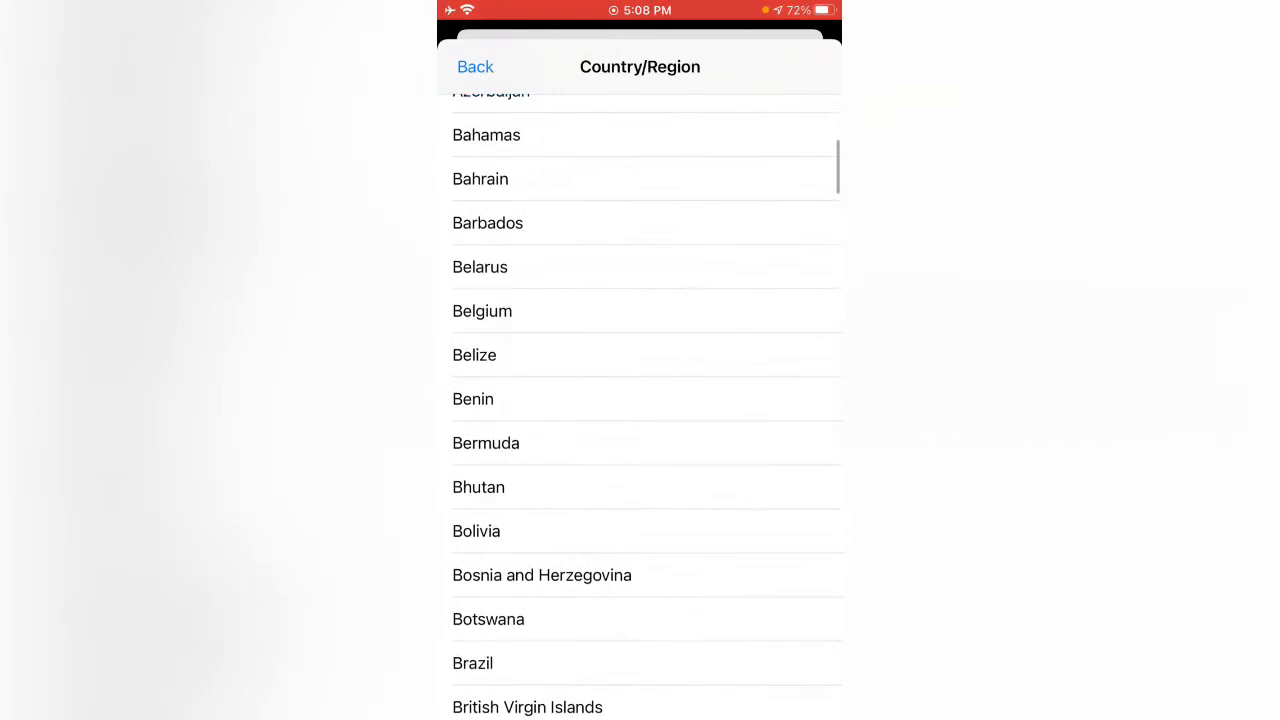
{"action": "scroll", "scroll_direction": "up", "scroll_amount": 3}
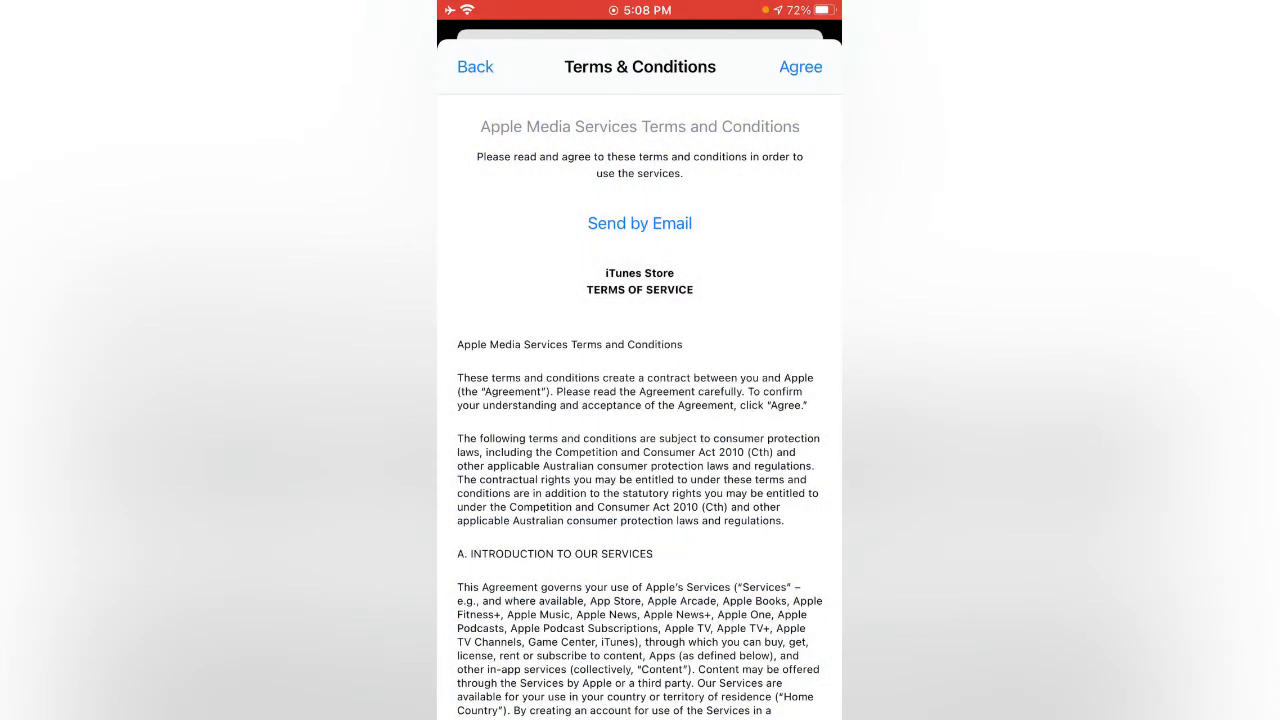
Step: Agree to the Australian terms and enter street 'Any', postcode 1000 and city 'Ity'
{"action": "left_click", "coordinate": [800, 67]}
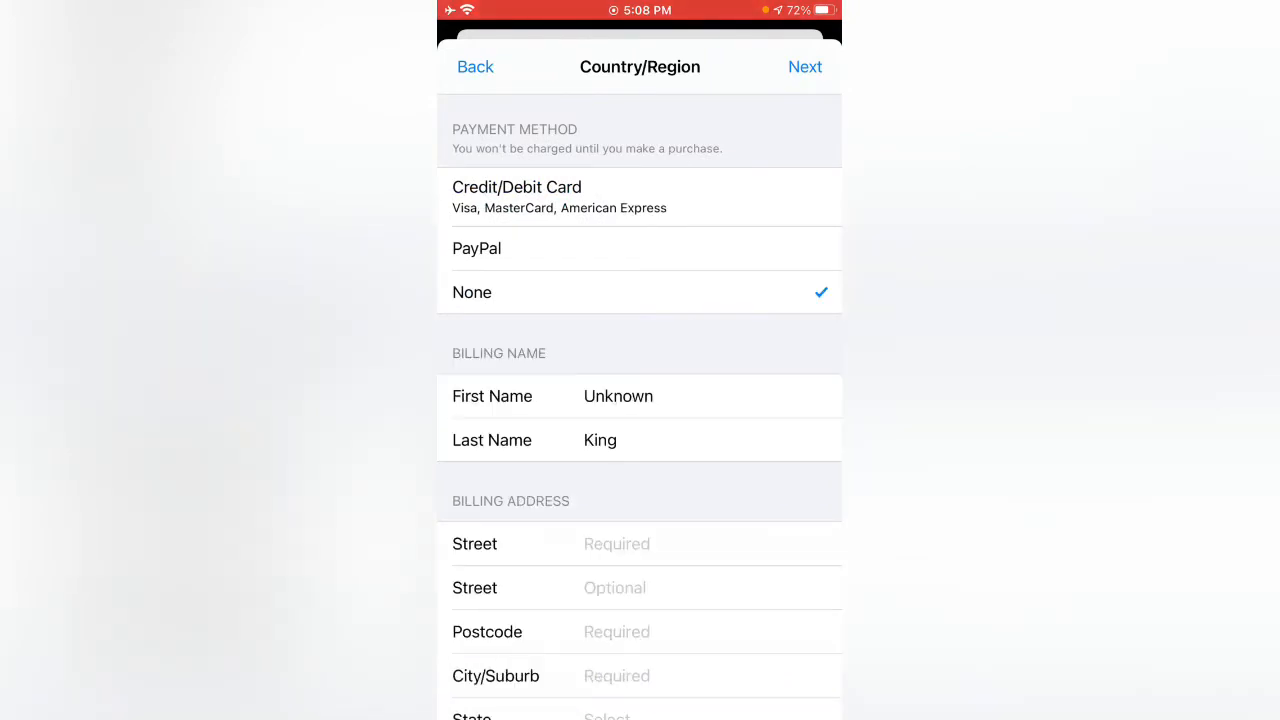
{"action": "type", "text": "Any"}
{"action": "type", "text": "Addre"}
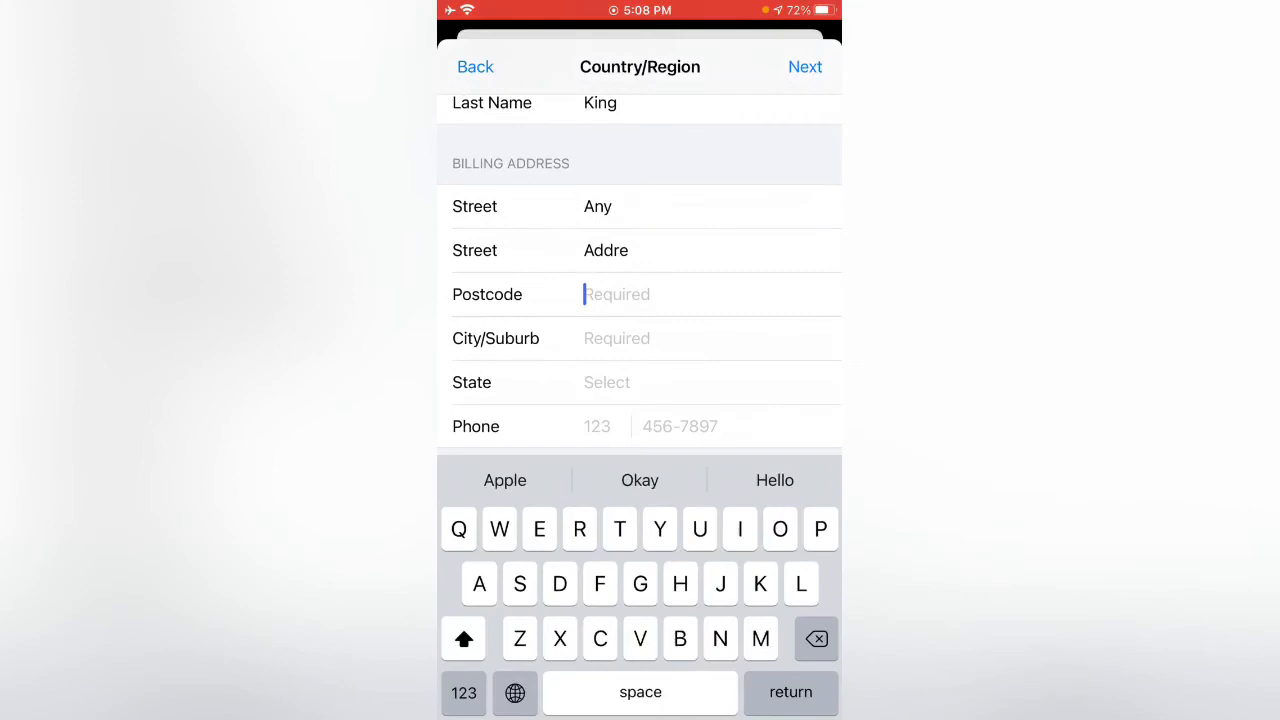
{"action": "type", "text": "1000"}
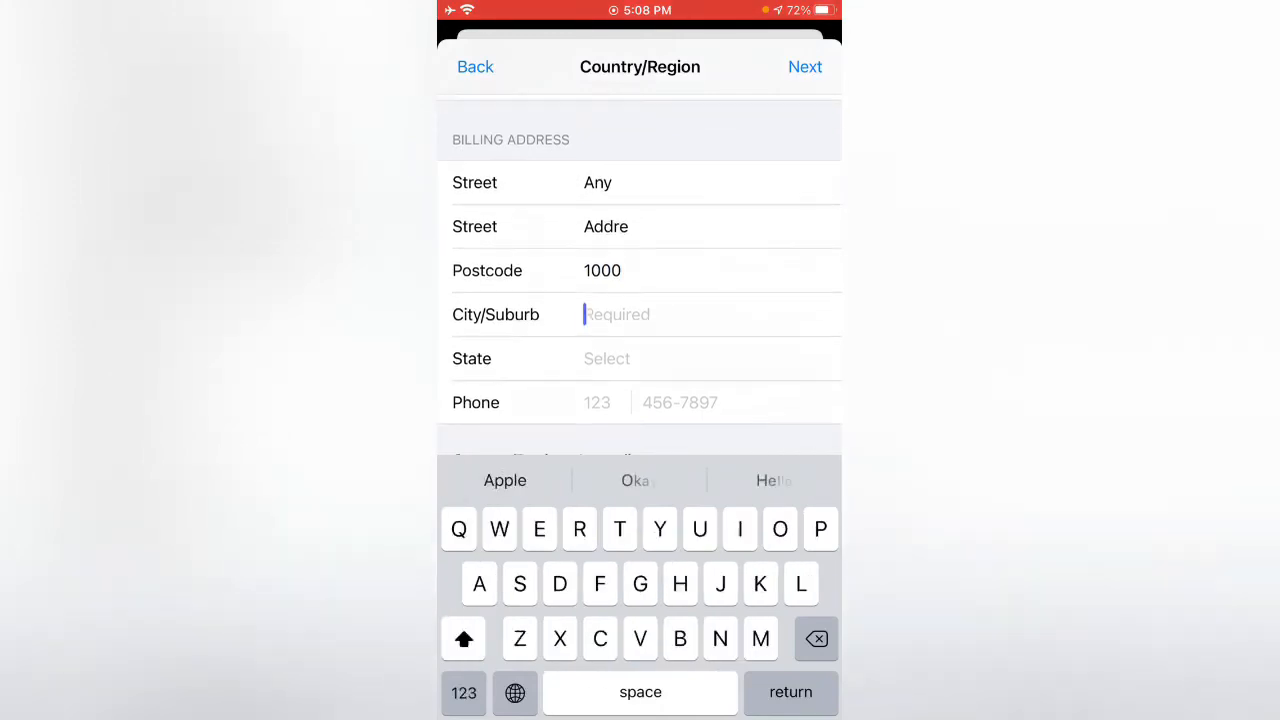
{"action": "type", "text": "Ity"}
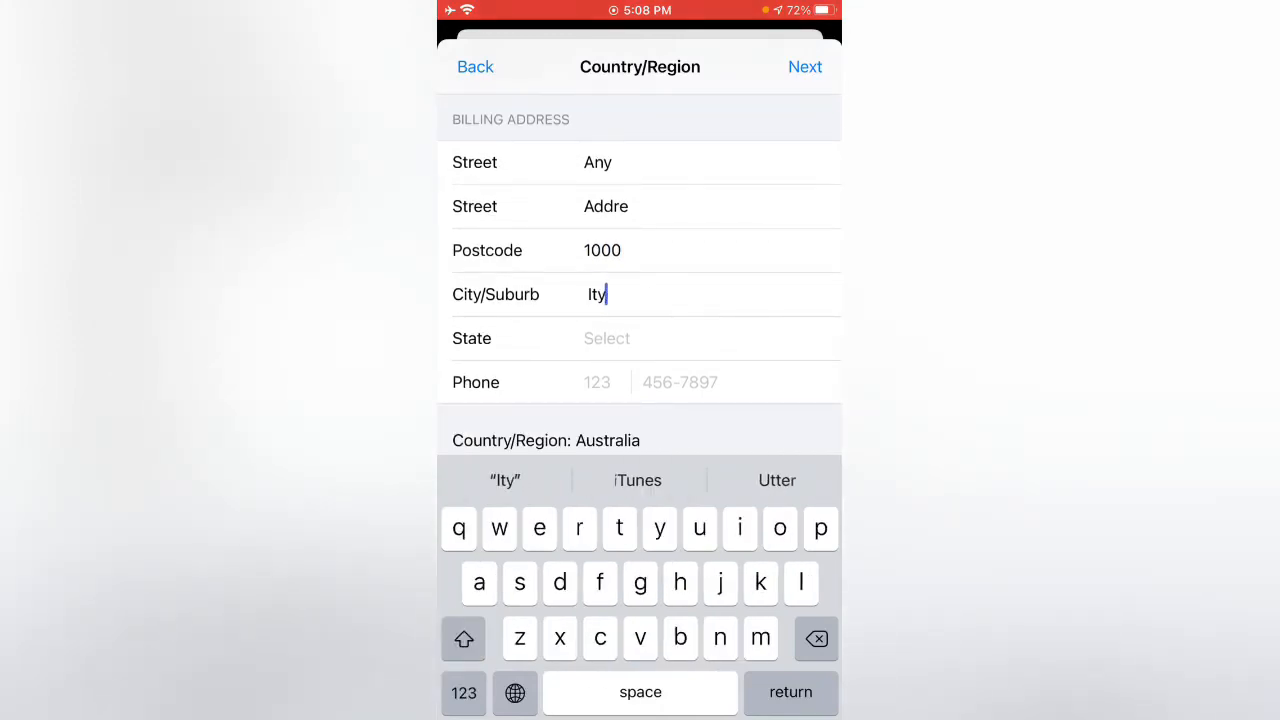
Step: Set the state to Queensland, add the phone number, and submit the billing details
{"action": "left_click", "coordinate": [607, 338]}
{"action": "type", "text": "12"}
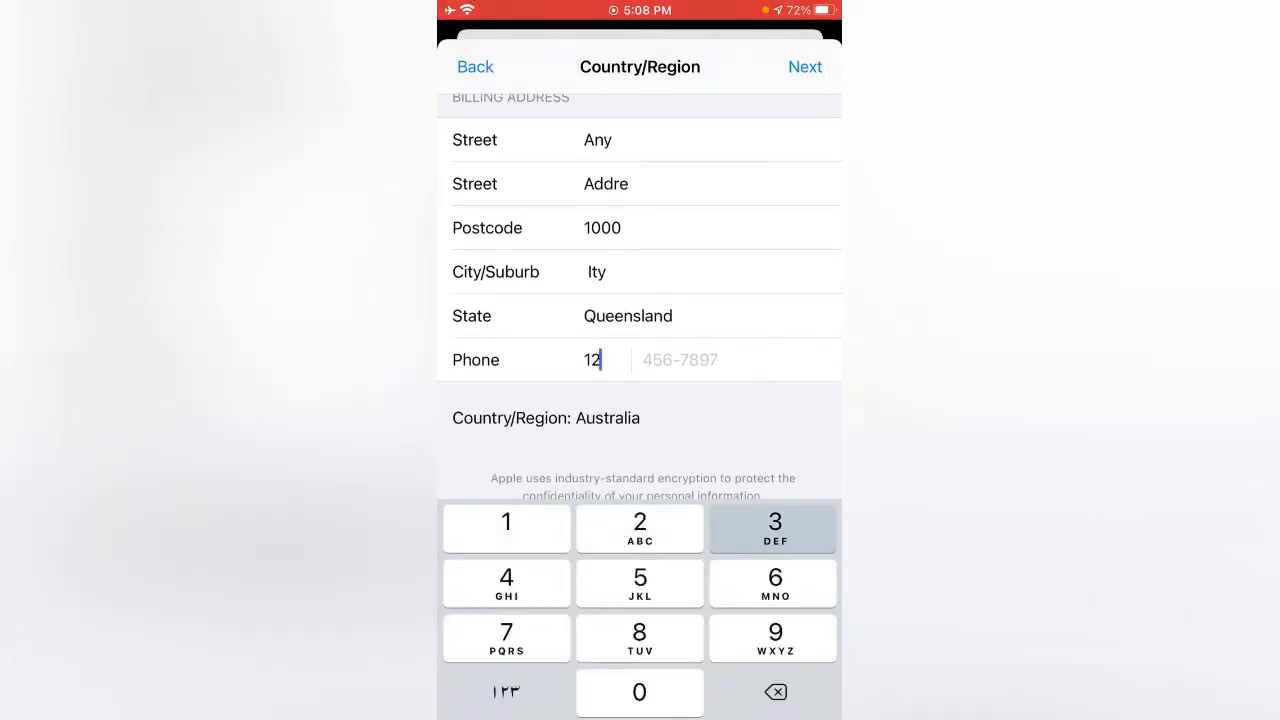
{"action": "left_click", "coordinate": [774, 528]}
{"action": "type", "text": "456-7890"}
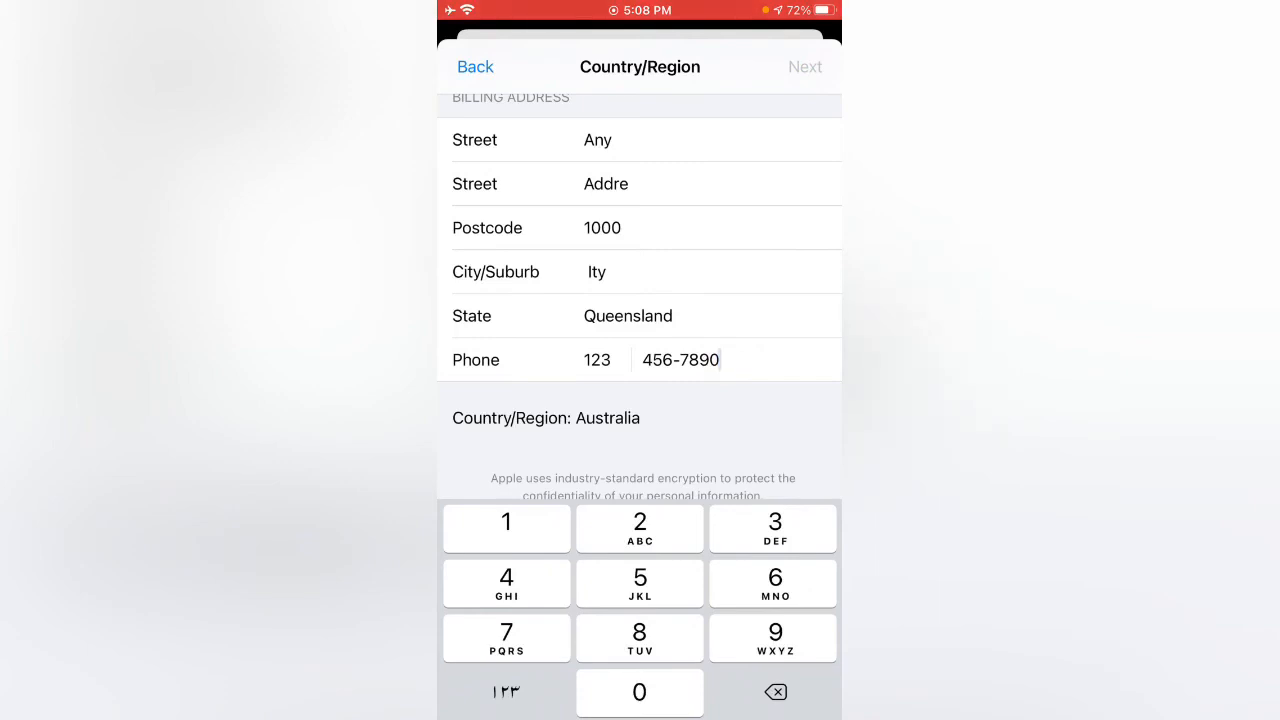
{"action": "left_click", "coordinate": [475, 67]}
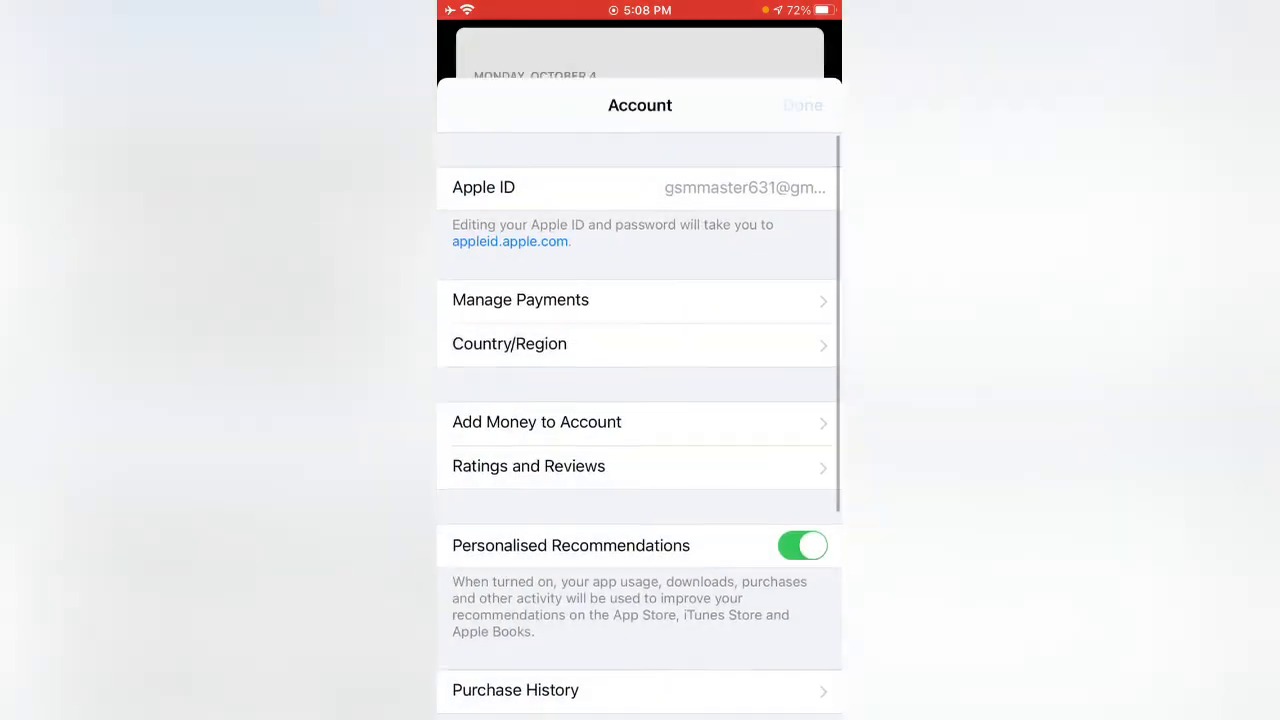
Step: Close the Account sheet with Done, returning to the Australian store's Today page
{"action": "left_click", "coordinate": [802, 105]}
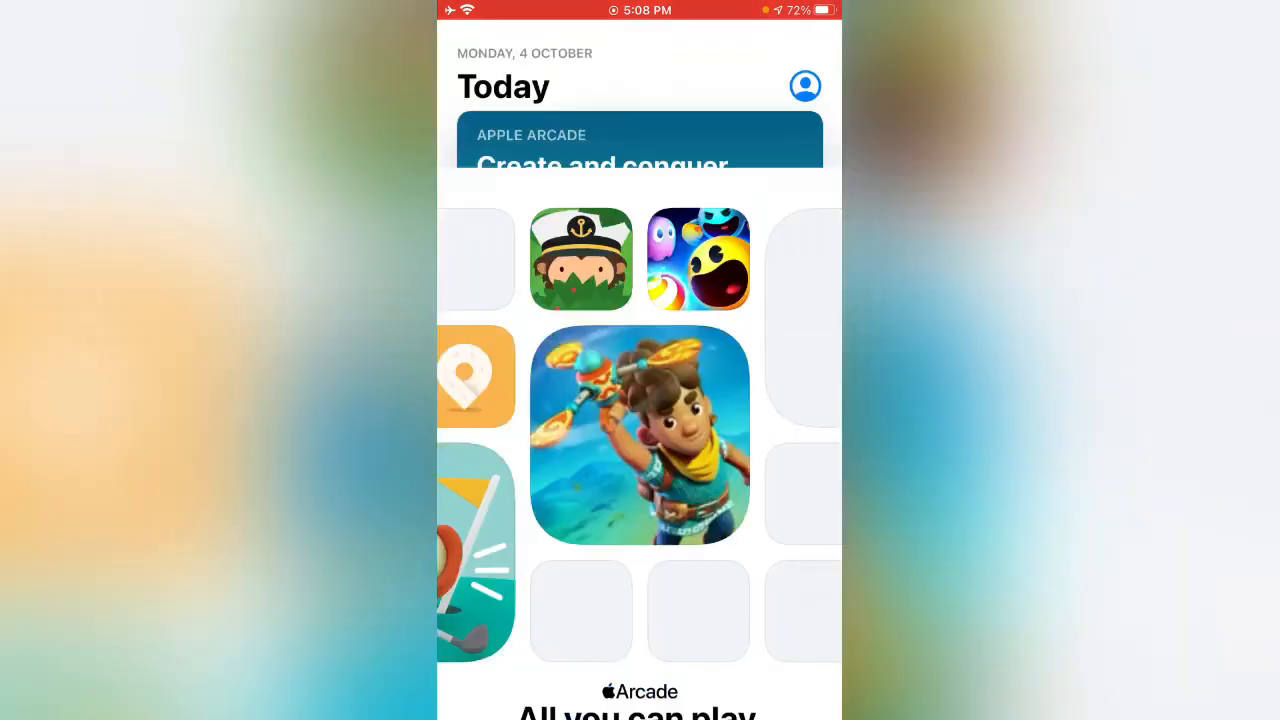
Step: Get Calm: Sleep & Meditation from Top apps this week, confirm the download, and return home
{"action": "scroll", "scroll_direction": "down", "scroll_amount": 3}
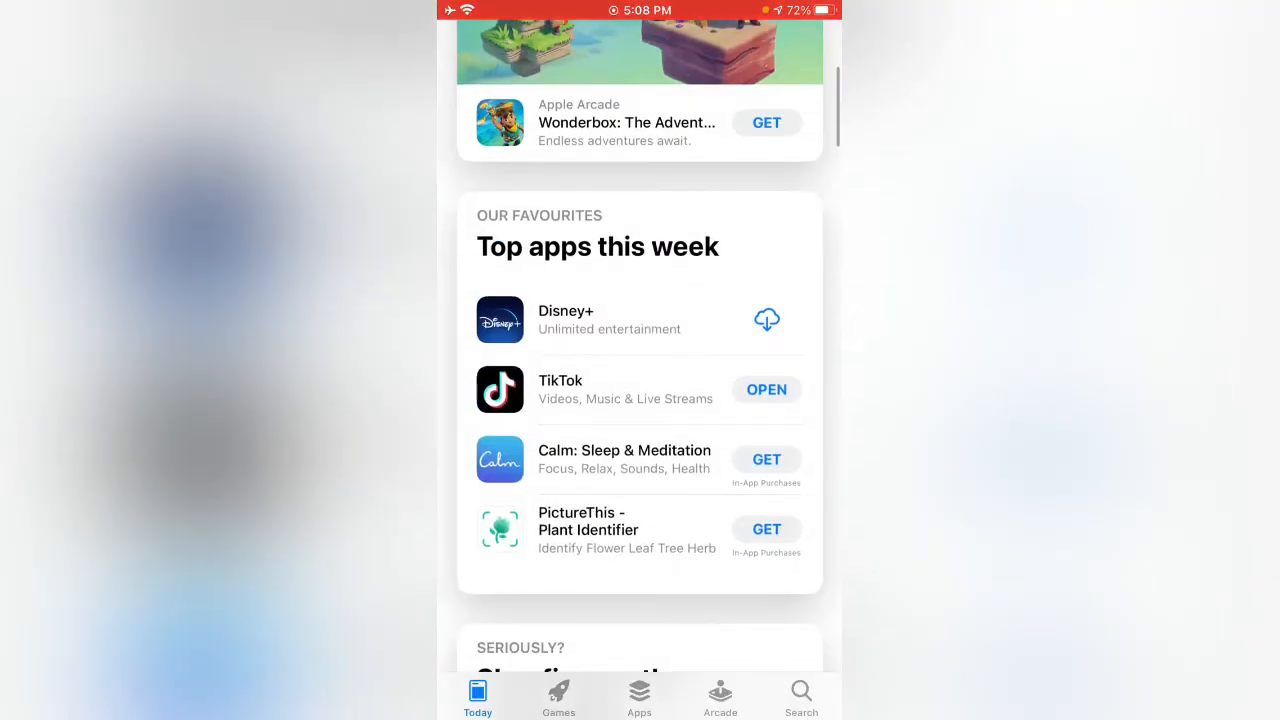
{"action": "left_click", "coordinate": [597, 246]}
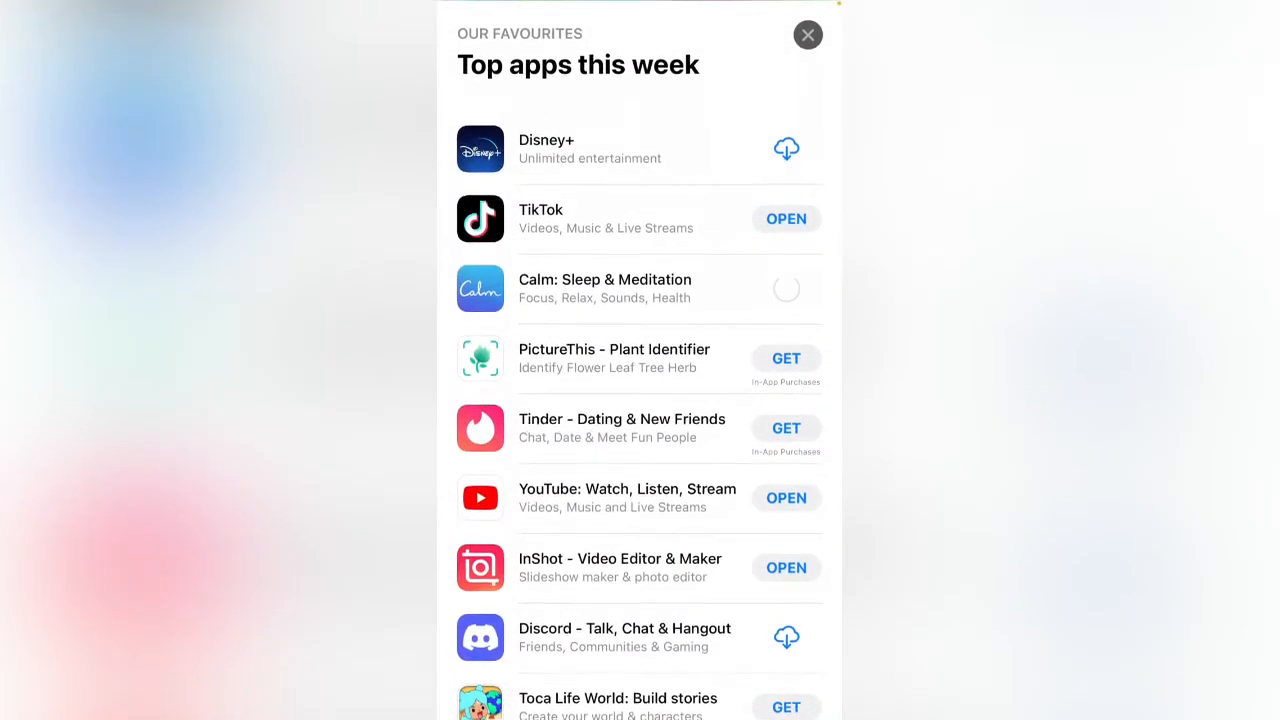
{"action": "left_click", "coordinate": [604, 288]}
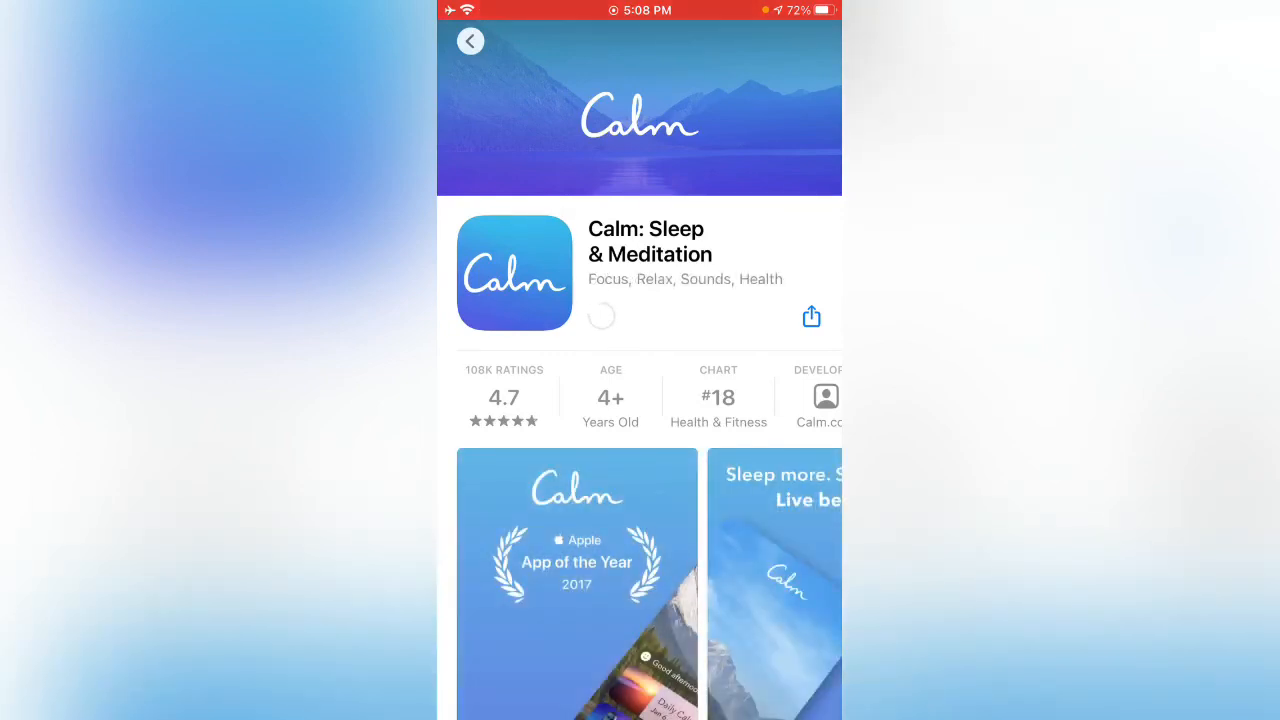
{"action": "left_click", "coordinate": [601, 315]}
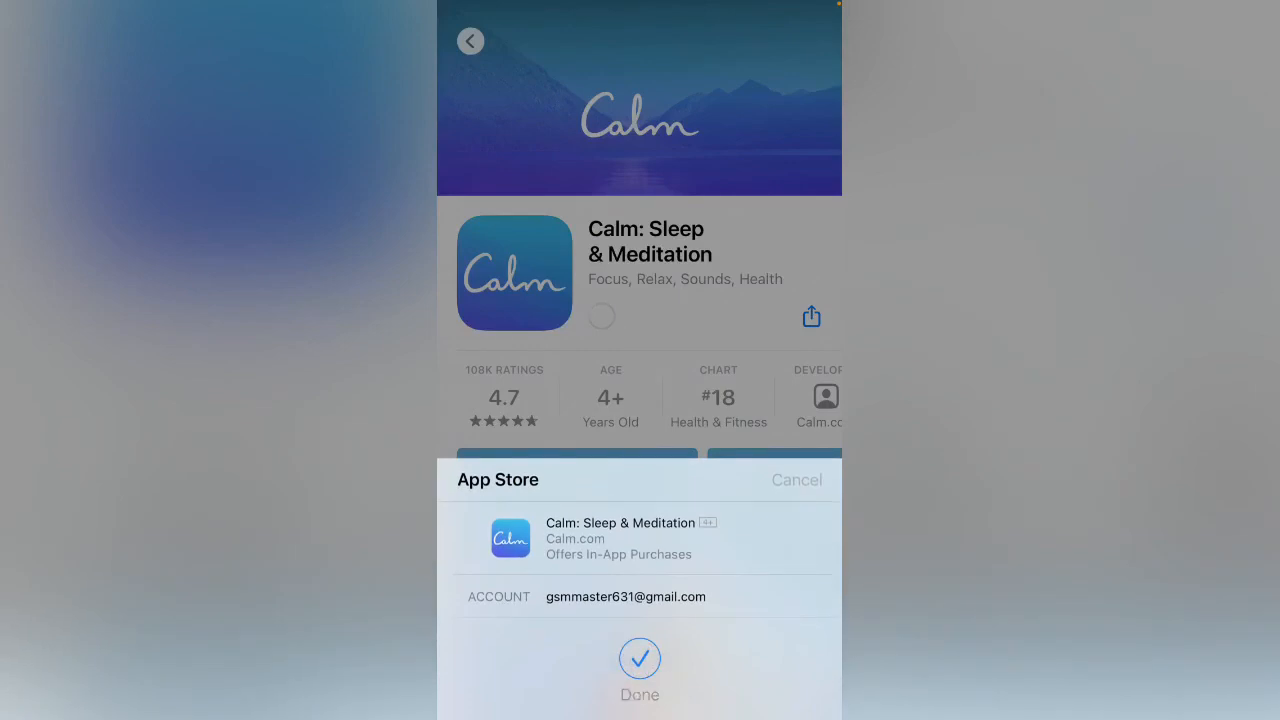
{"action": "left_click", "coordinate": [639, 658]}
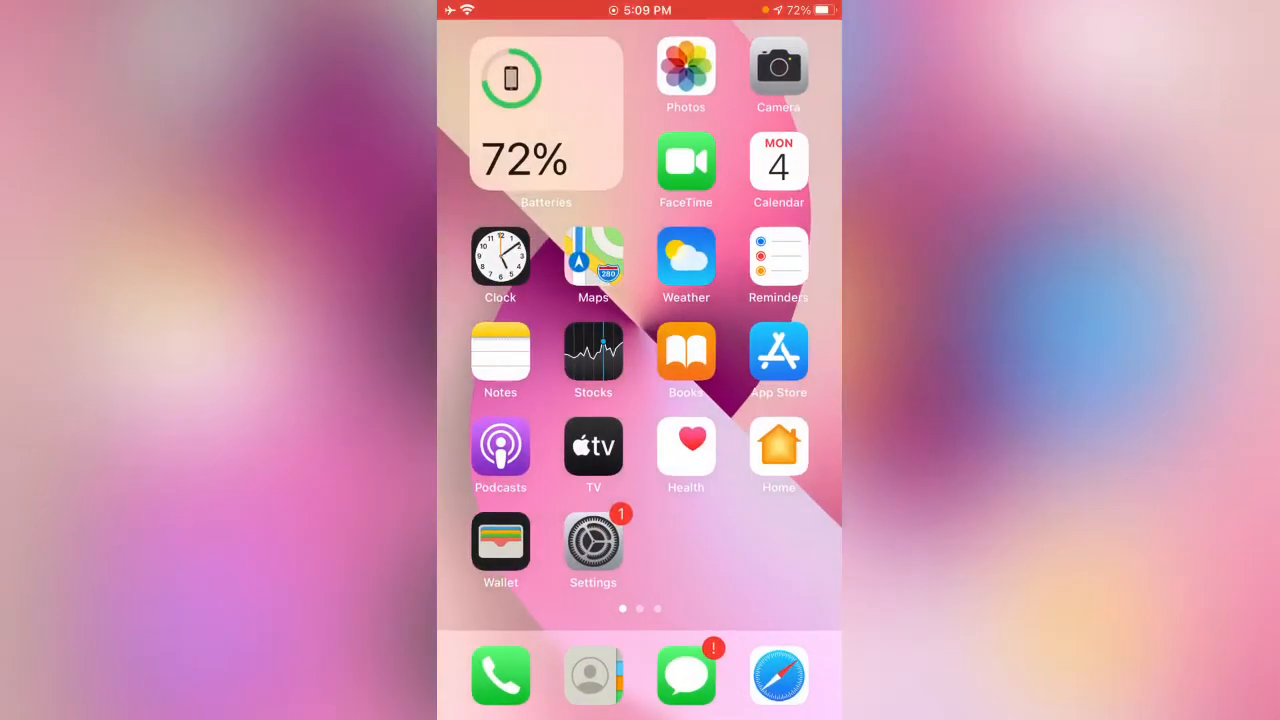
{"action": "scroll", "scroll_direction": "left", "scroll_amount": 3}
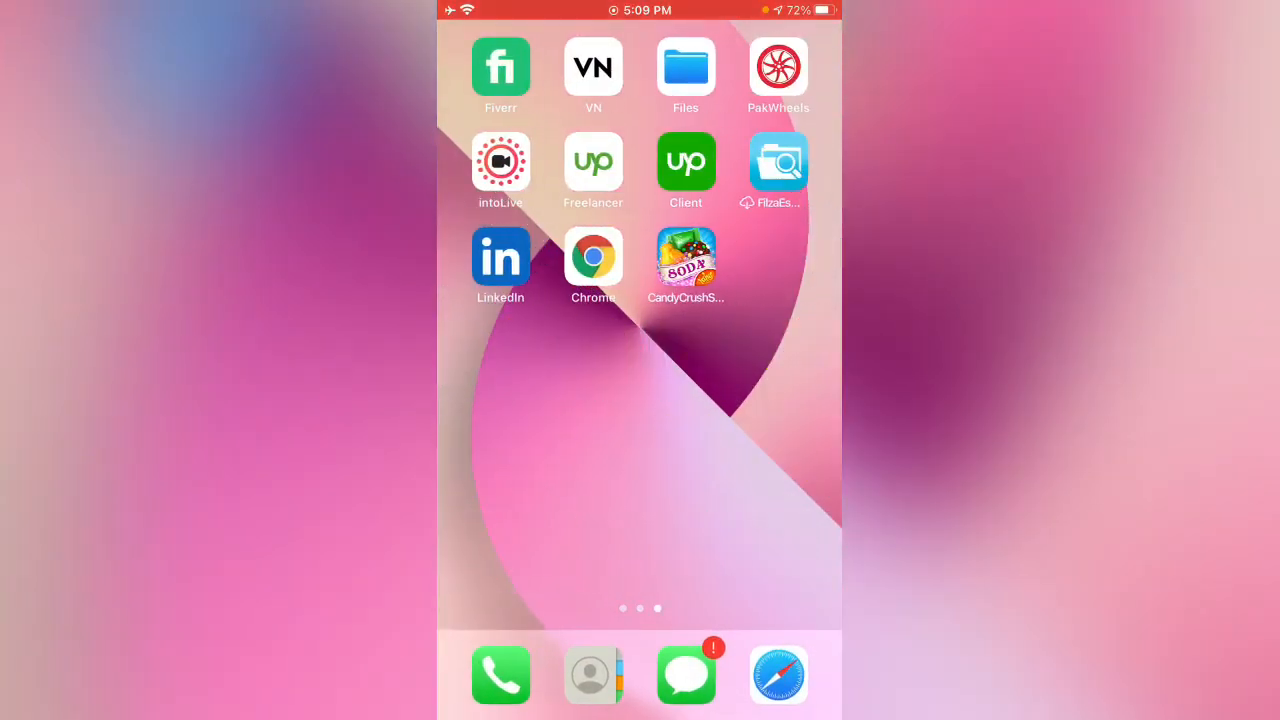